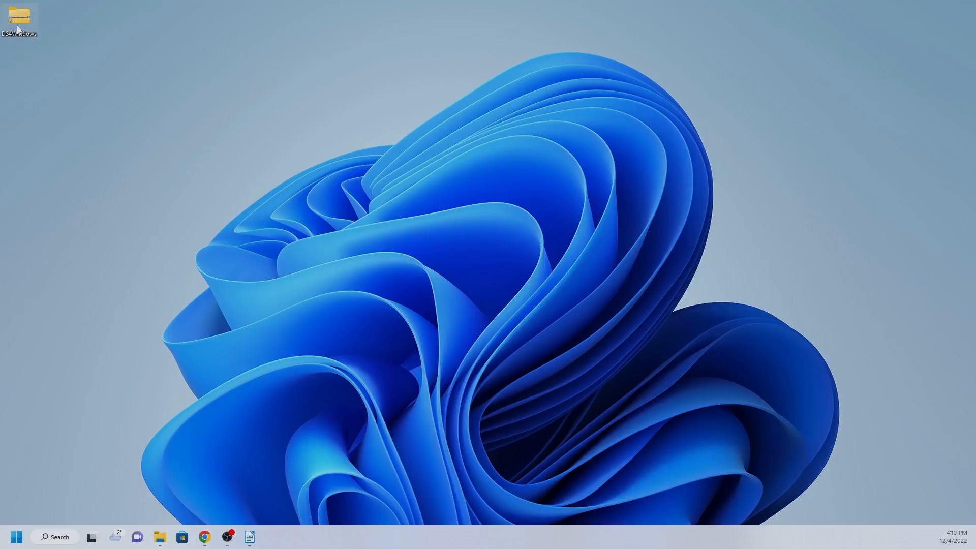
Launch DS4Windows.exe from the DS4Windows folder on the Desktop
right_click(19, 15)
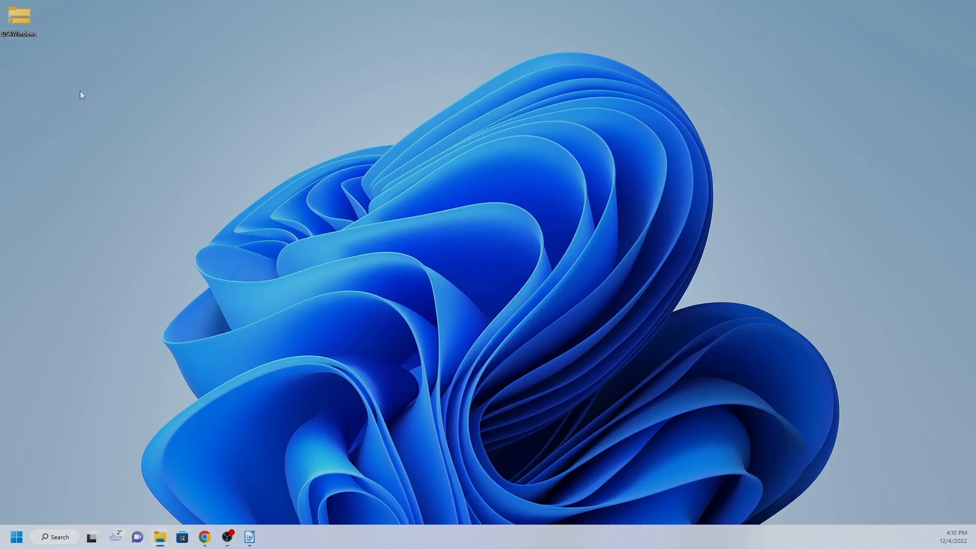
mouse_move(726, 150)
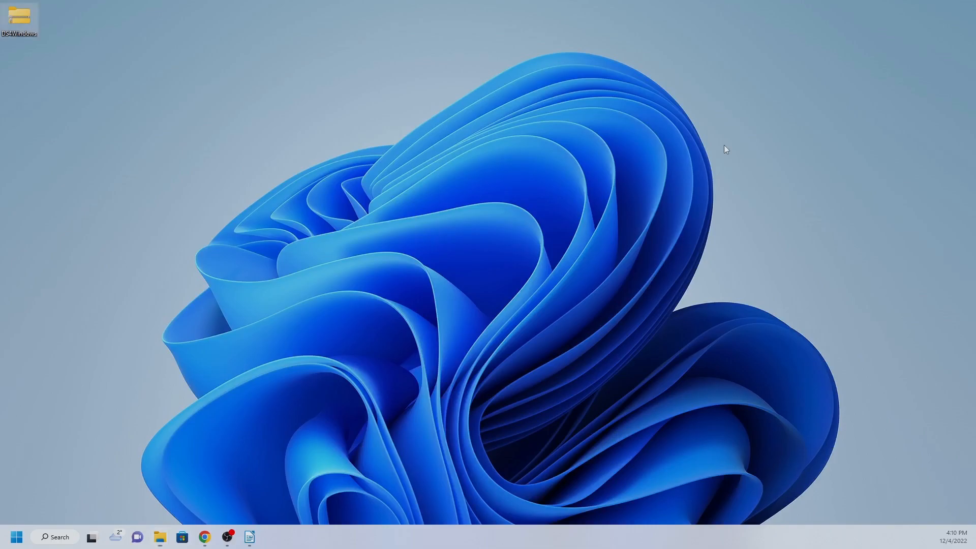
double_click(18, 17)
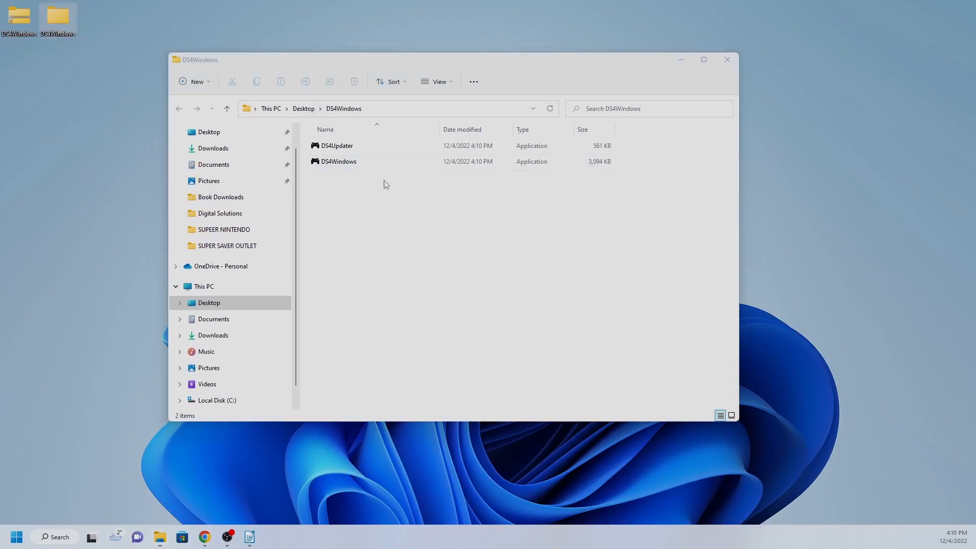
mouse_move(357, 177)
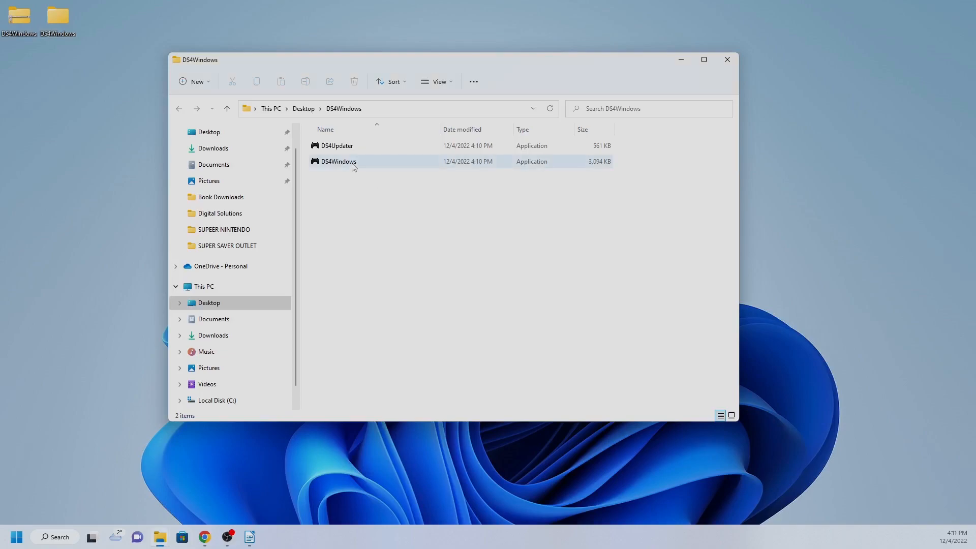
click(338, 162)
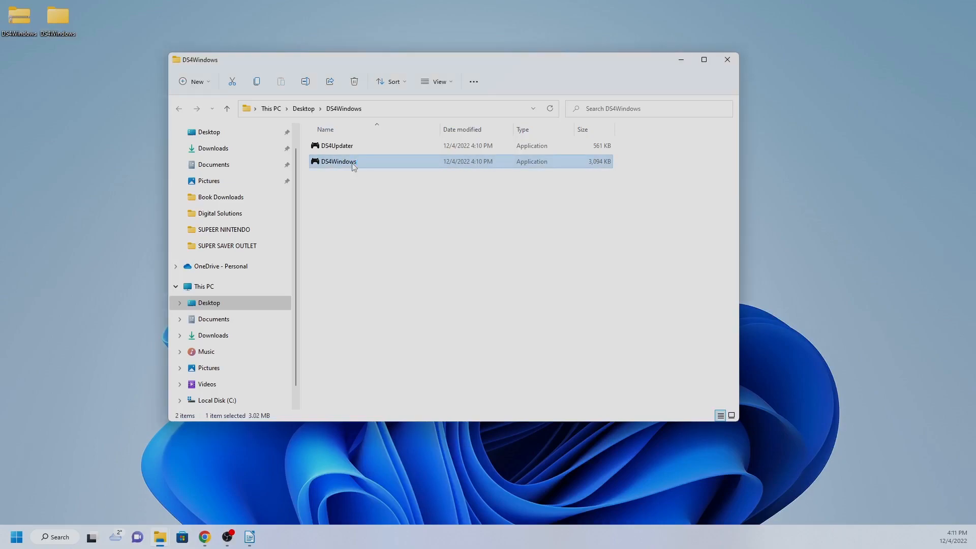
double_click(337, 161)
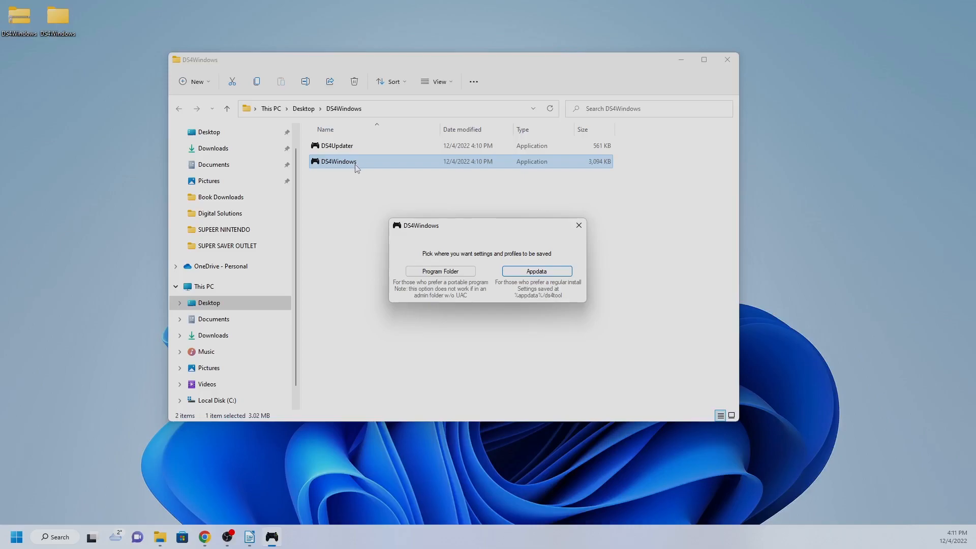
Save settings to Appdata, install the DS4 driver and finish the first-run setup
click(535, 271)
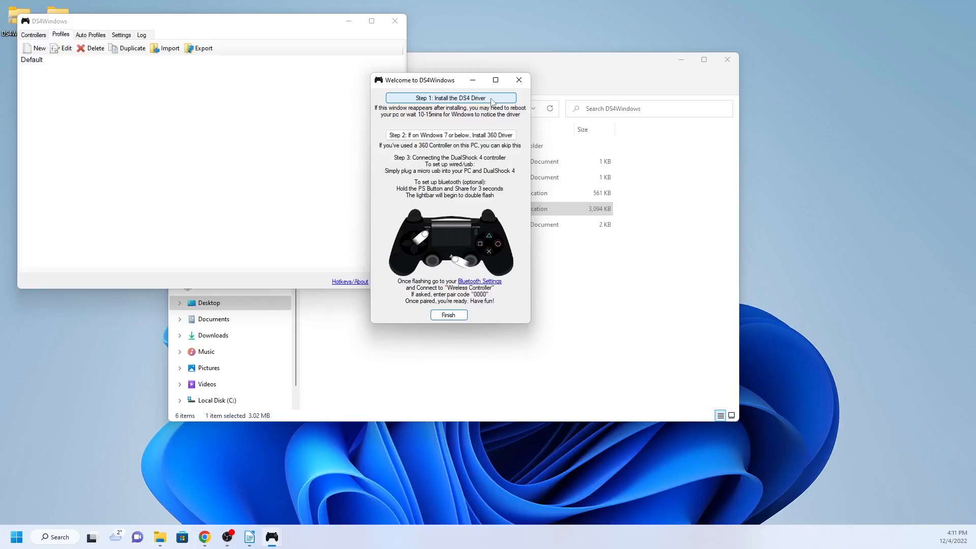
click(450, 97)
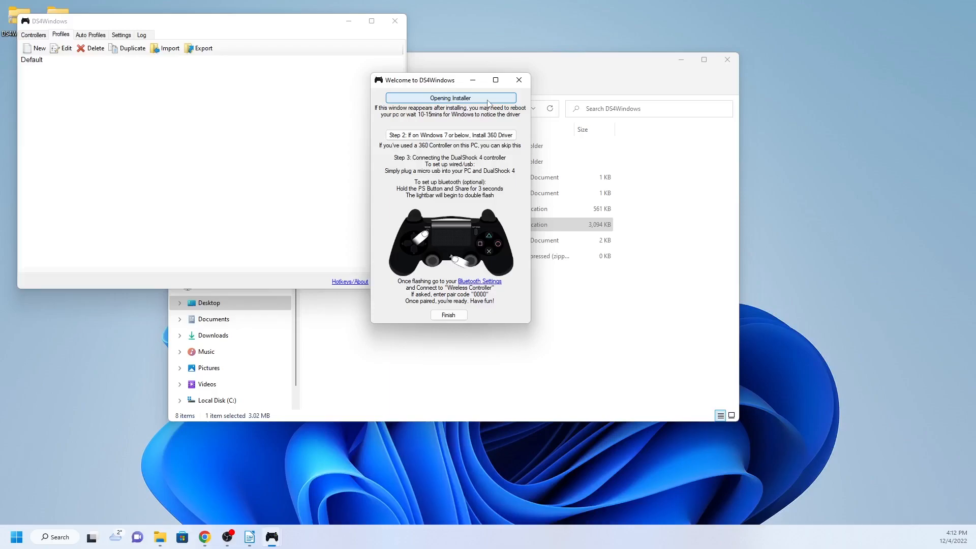
click(448, 314)
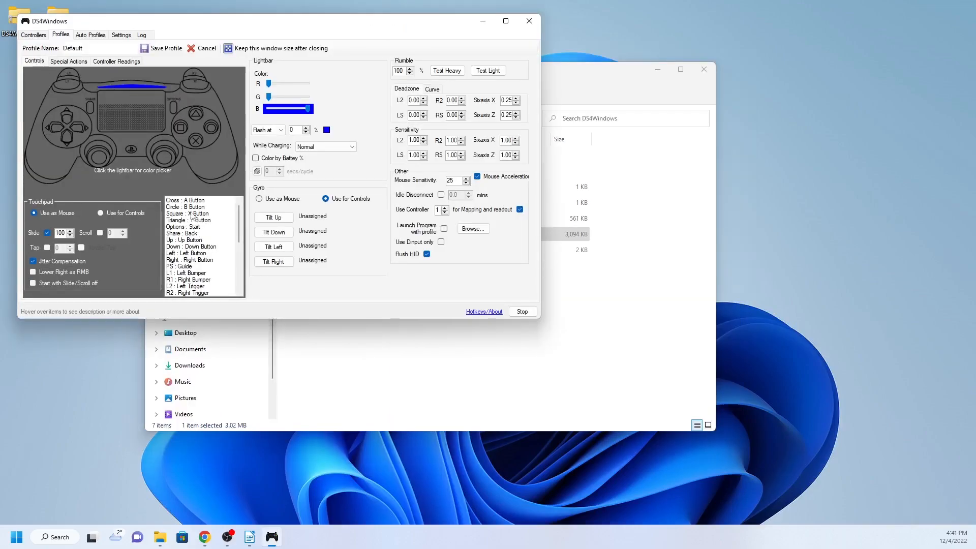
Rename the Default profile to 'Controller' and save it
click(183, 226)
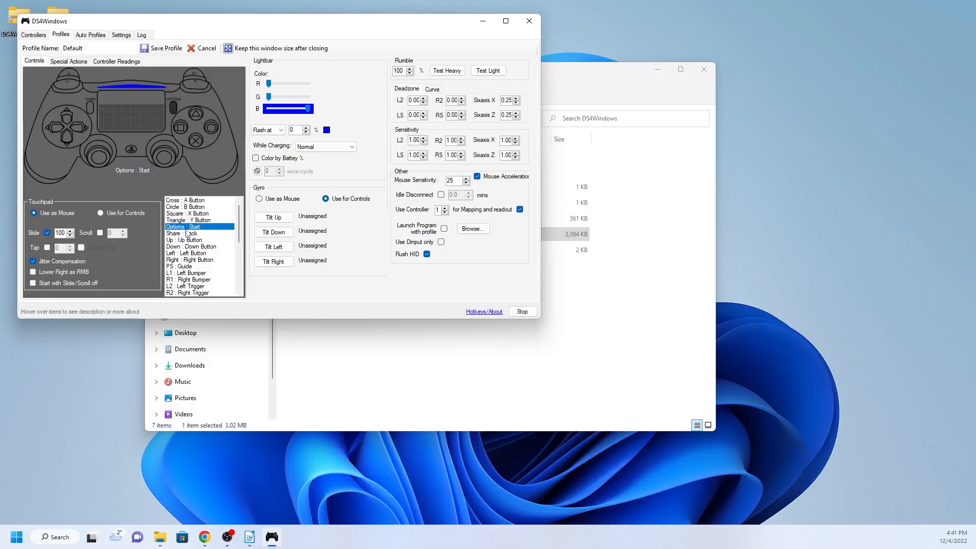
click(199, 233)
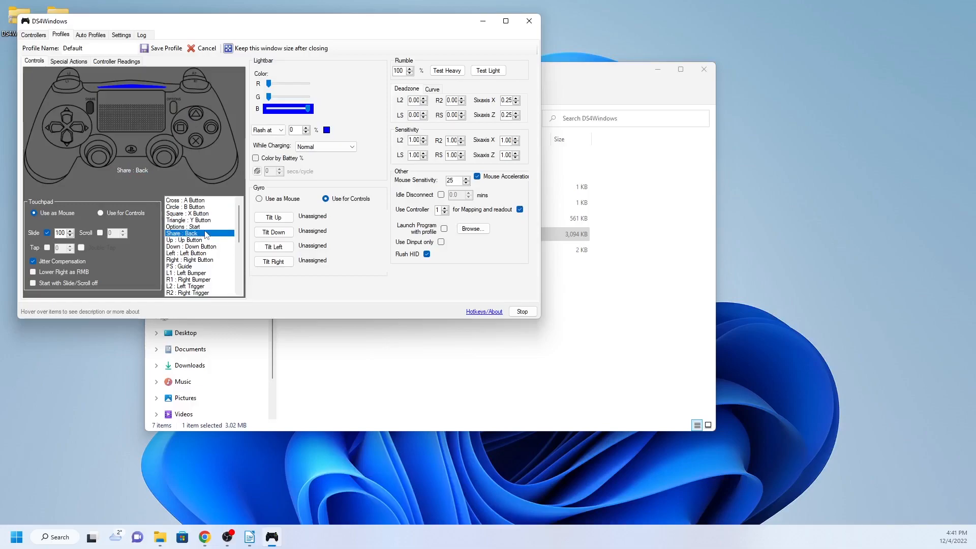
click(200, 200)
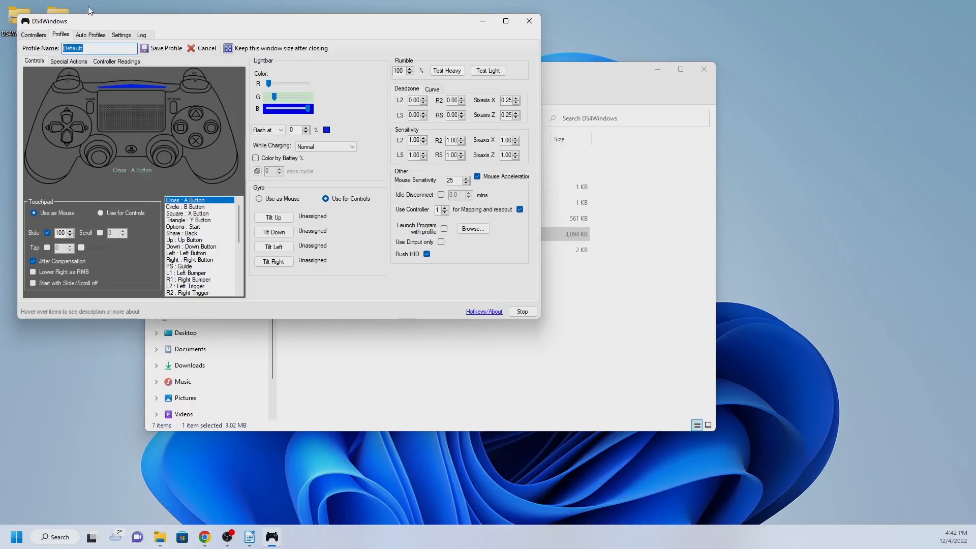
text(Controller)
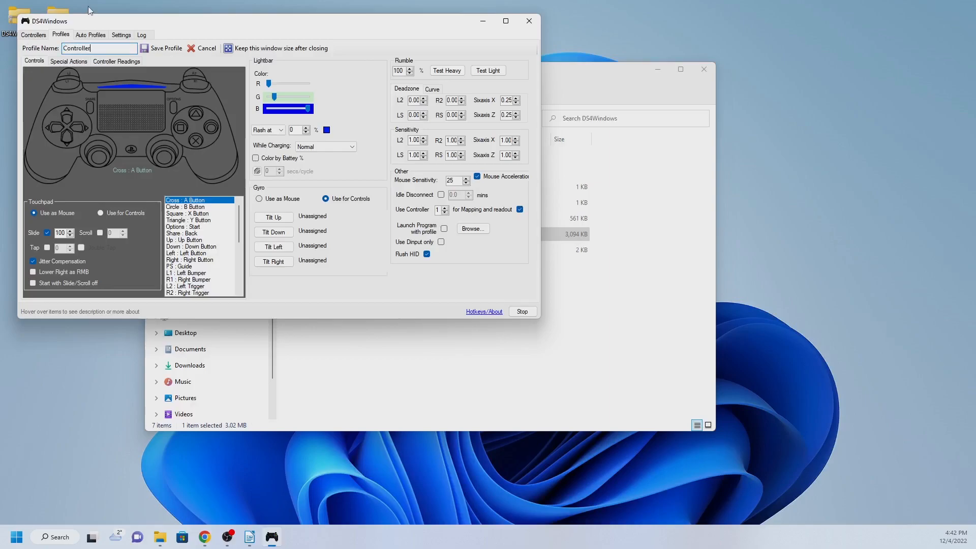
click(166, 48)
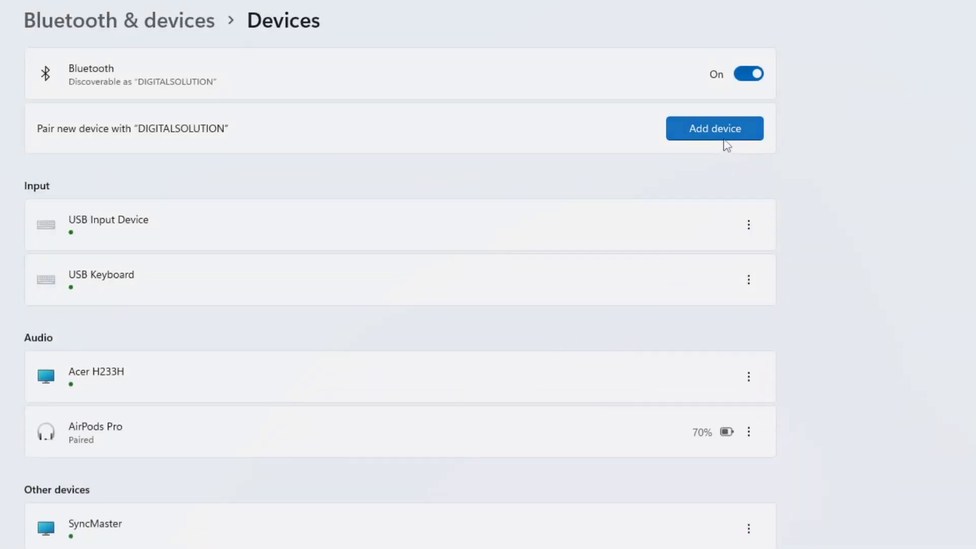
Add a Bluetooth device and pair the Wireless Controller until it shows as connected
click(715, 128)
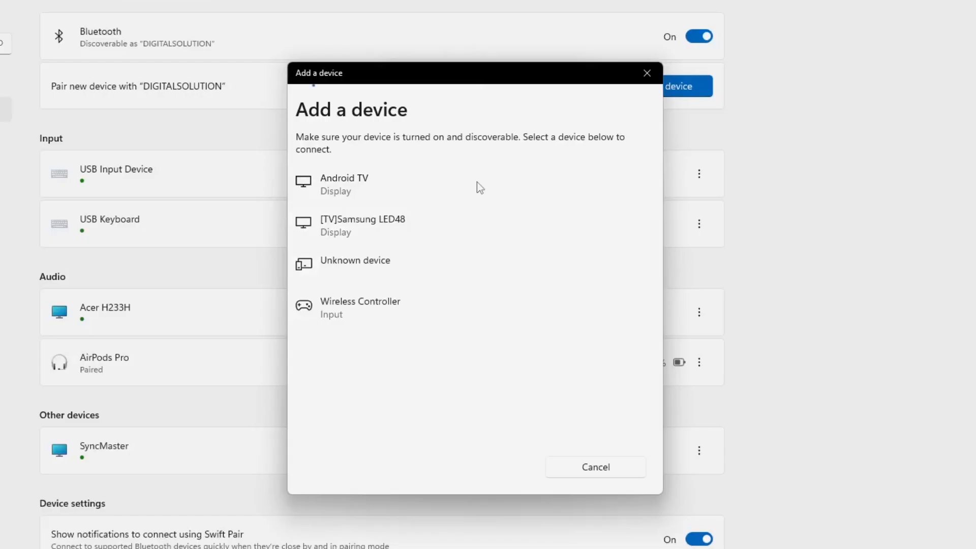
click(358, 307)
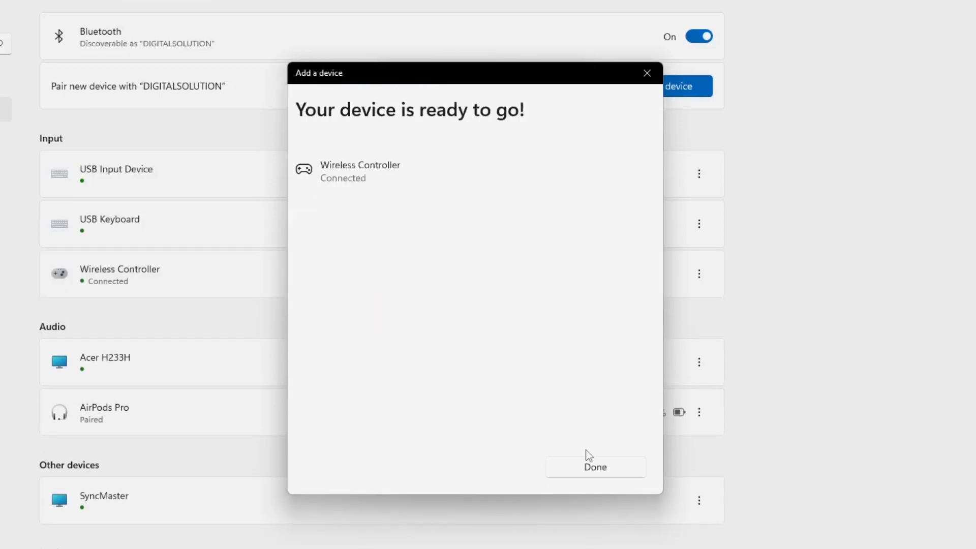
click(595, 467)
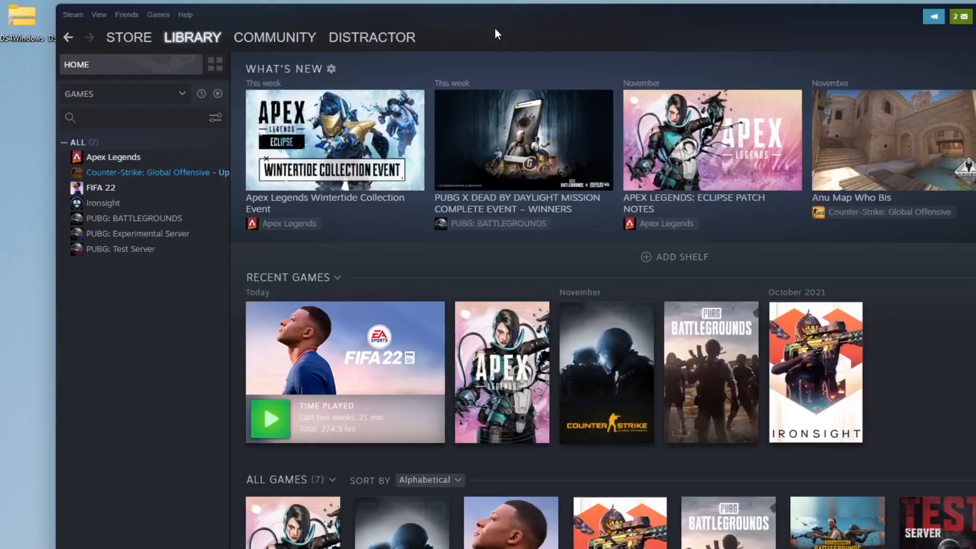
mouse_move(87, 46)
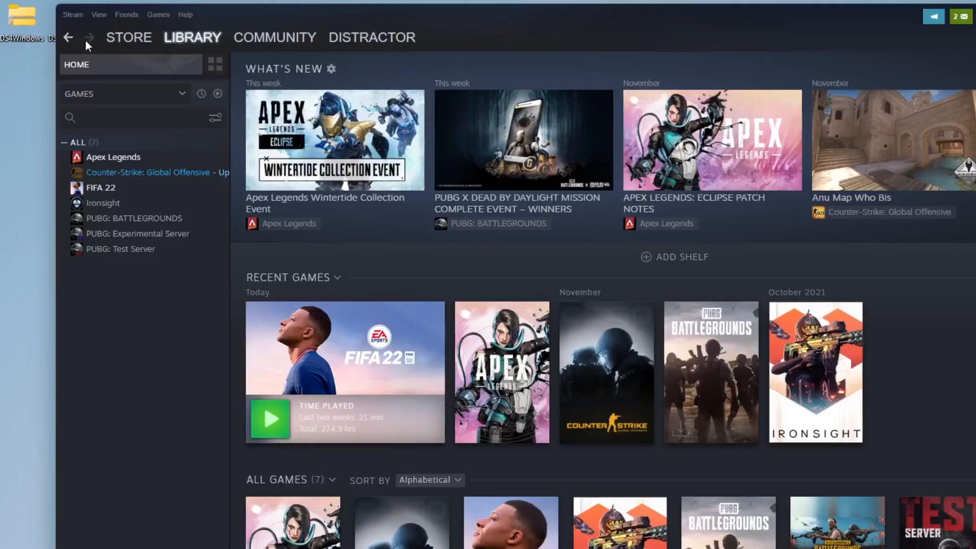
Reach Steam's General Controller Settings listing the detected PlayStation 4 Controller
click(72, 14)
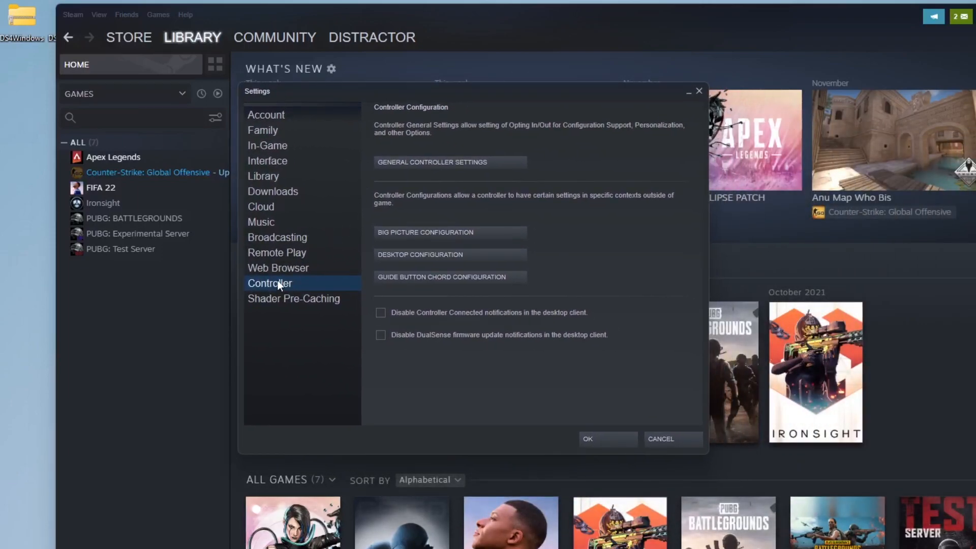
mouse_move(411, 170)
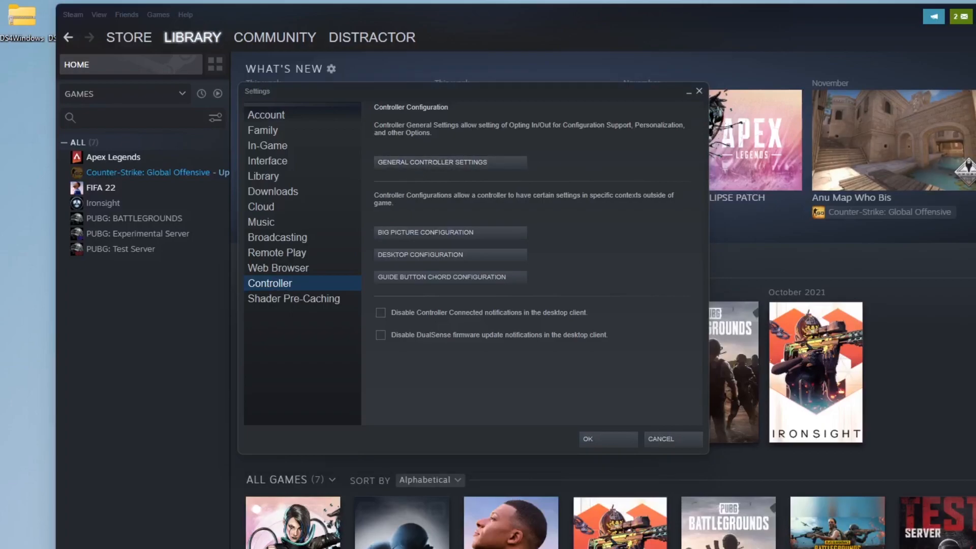
click(431, 162)
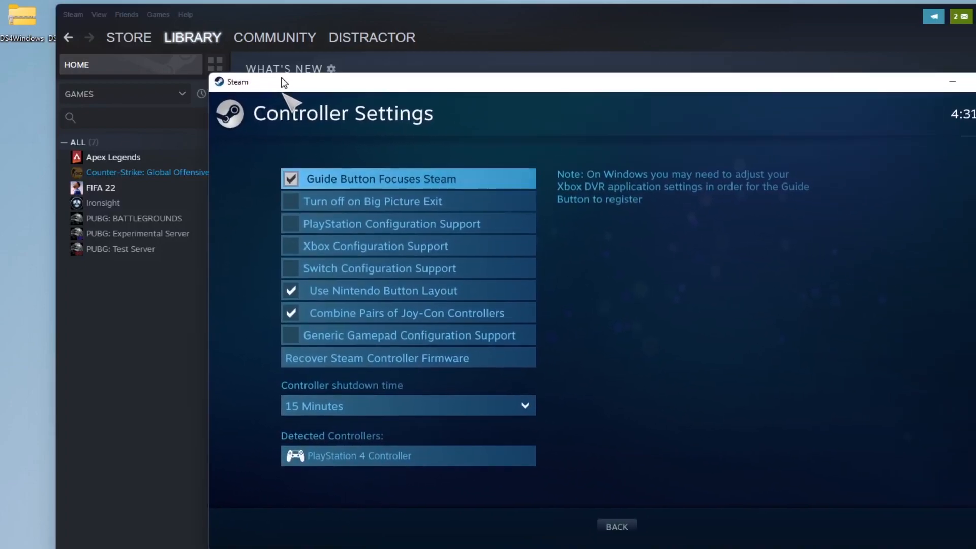
mouse_move(302, 231)
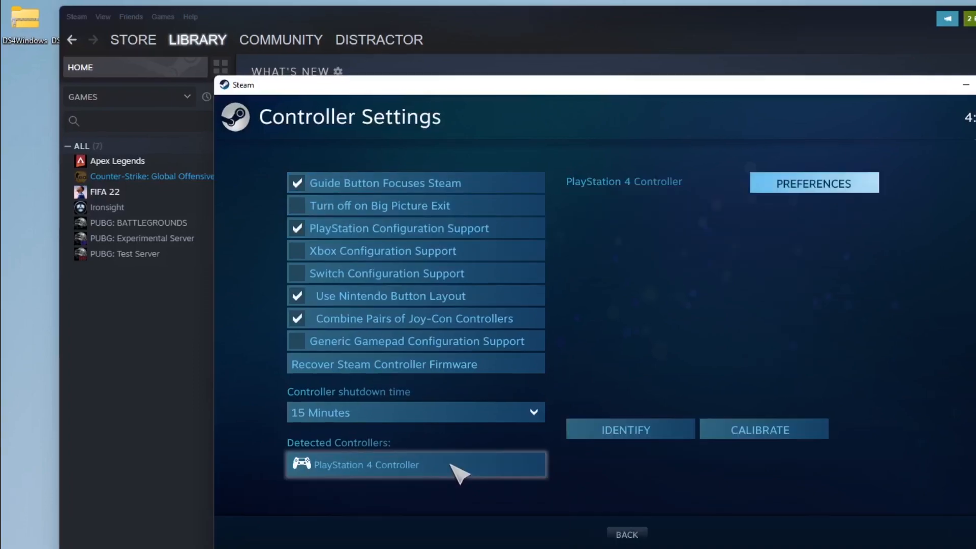
mouse_move(628, 429)
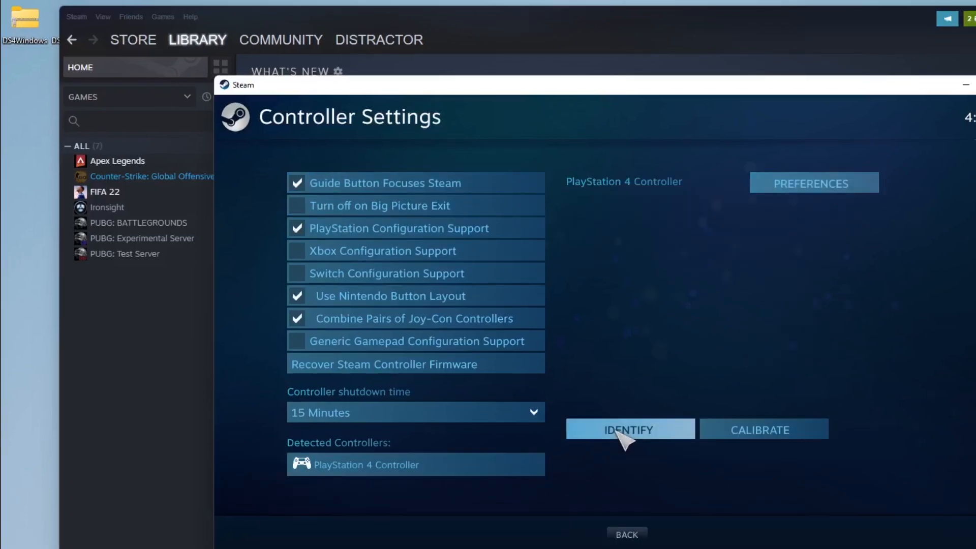